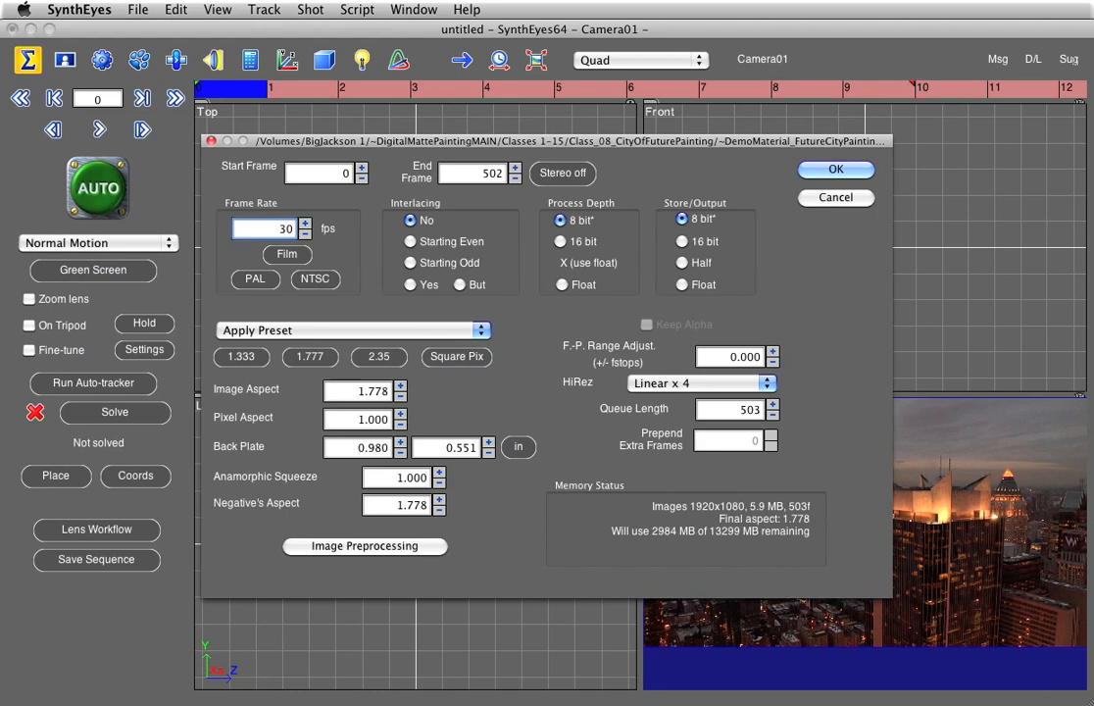
Step: Accept the shot settings: frames 0-502 at 30 fps, 8-bit, 1.778 aspect
left_click(836, 169)
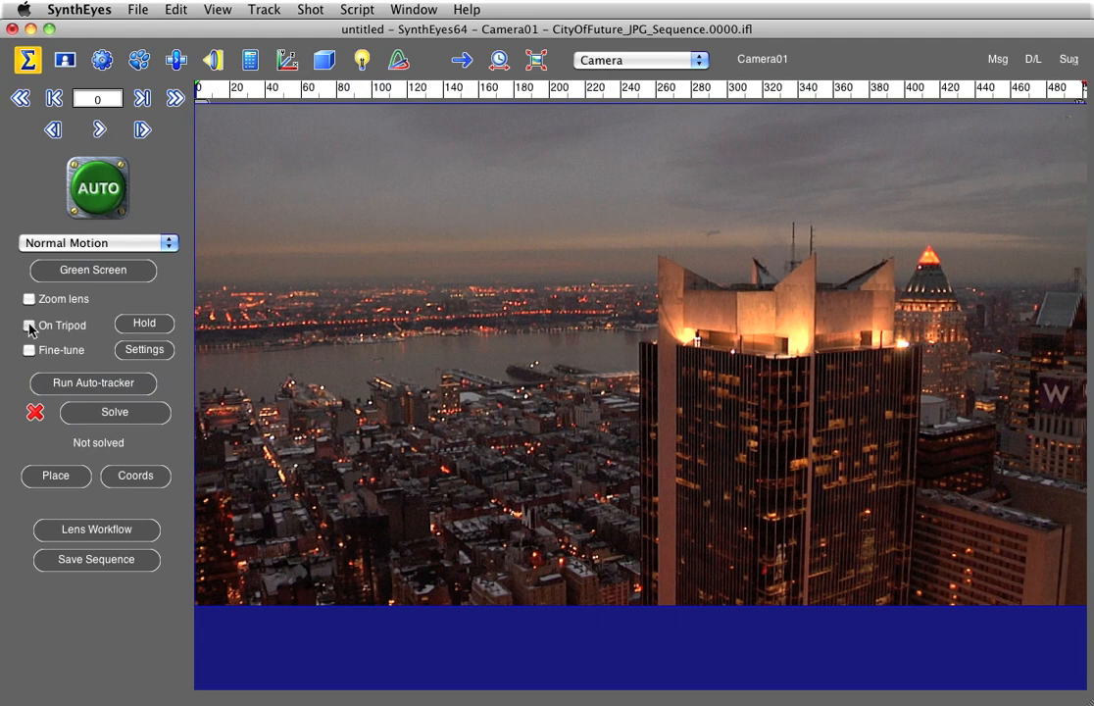
Step: Run AUTO track and solve, then review the solved shot at frame 178
left_click(92, 383)
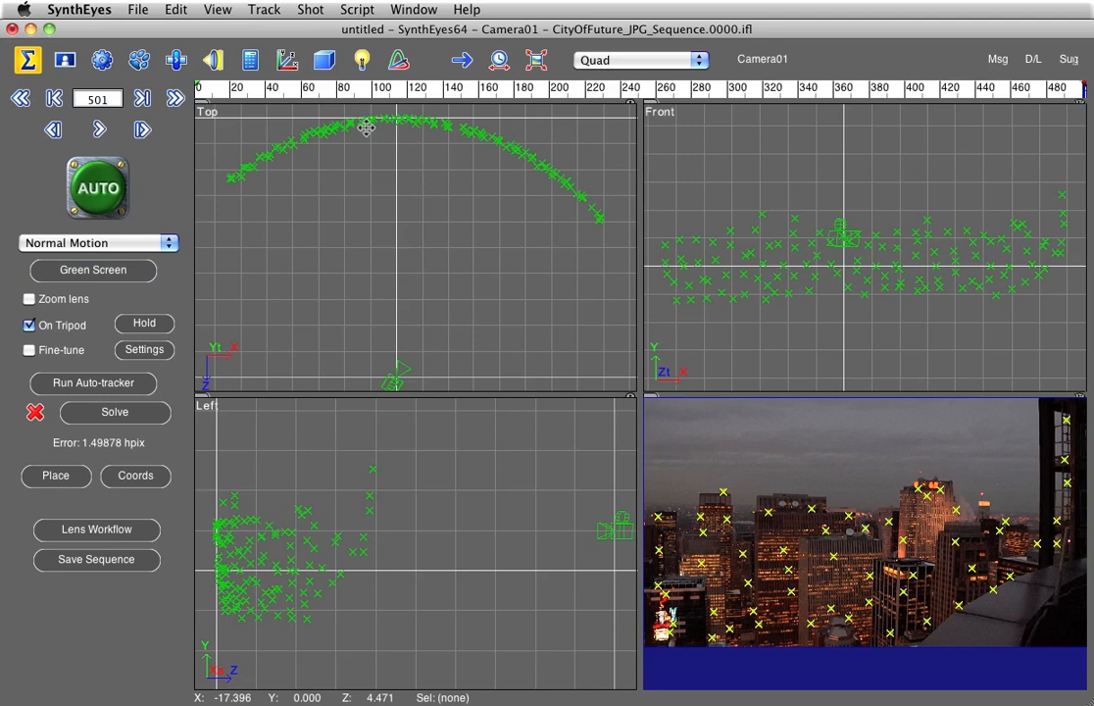
left_click_drag(1082, 90, 816, 90)
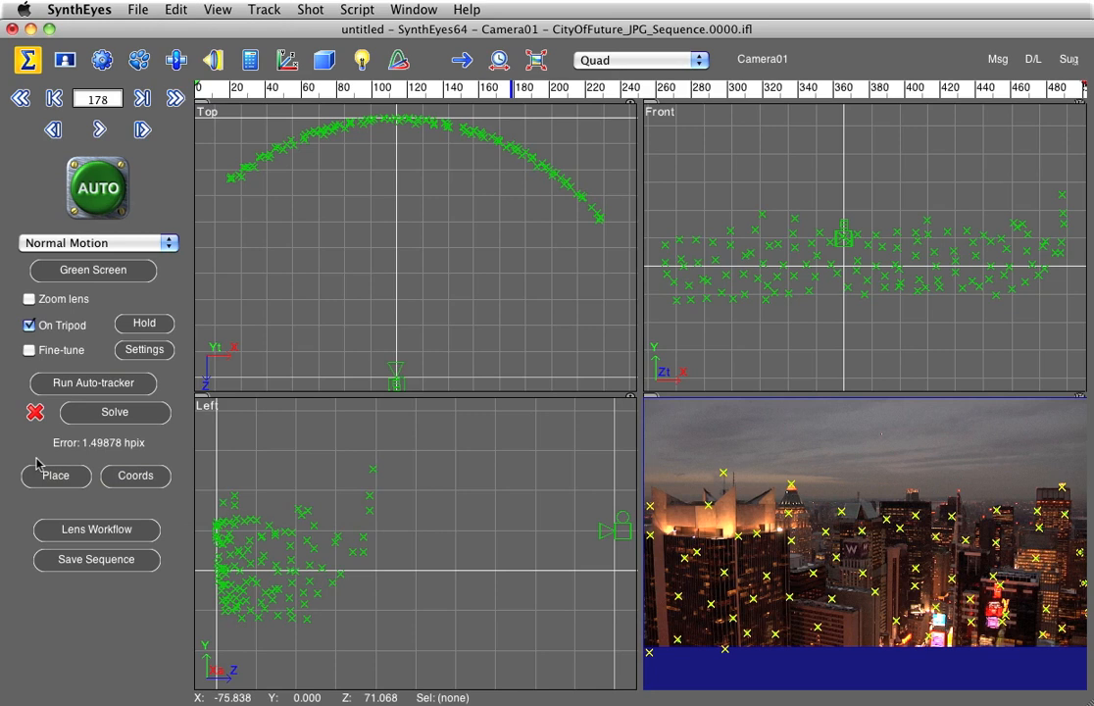
Step: Adjust the solver settings and re-run AUTO, dropping the error to 0.800138 hpix
left_click(212, 59)
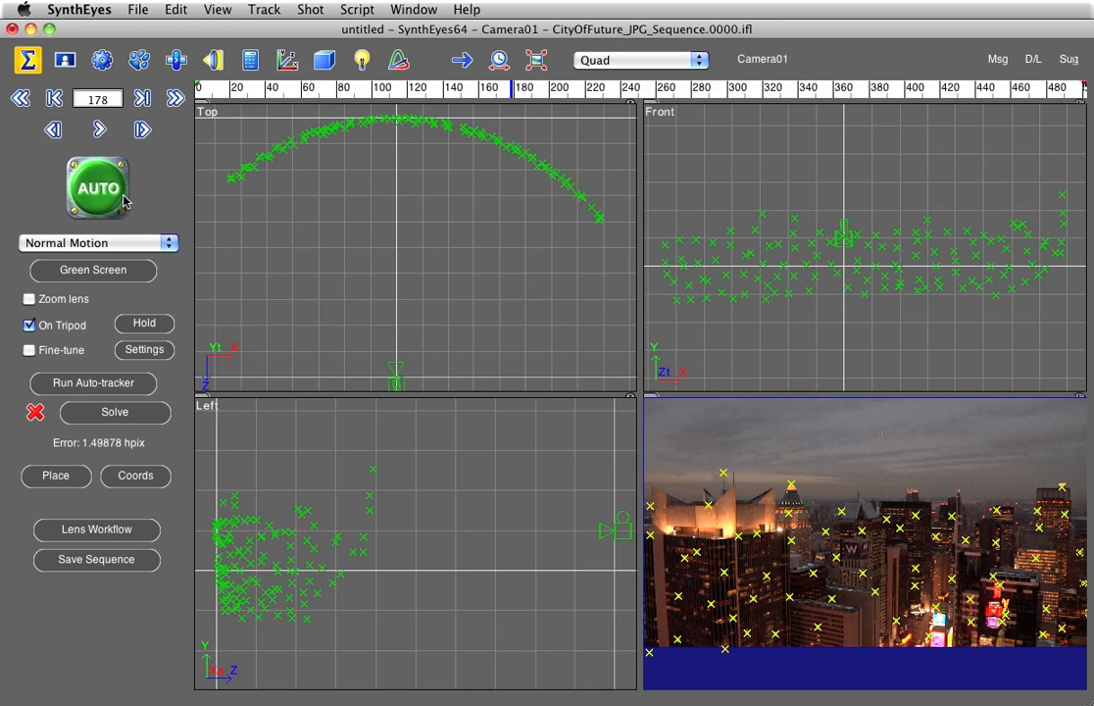
left_click(114, 412)
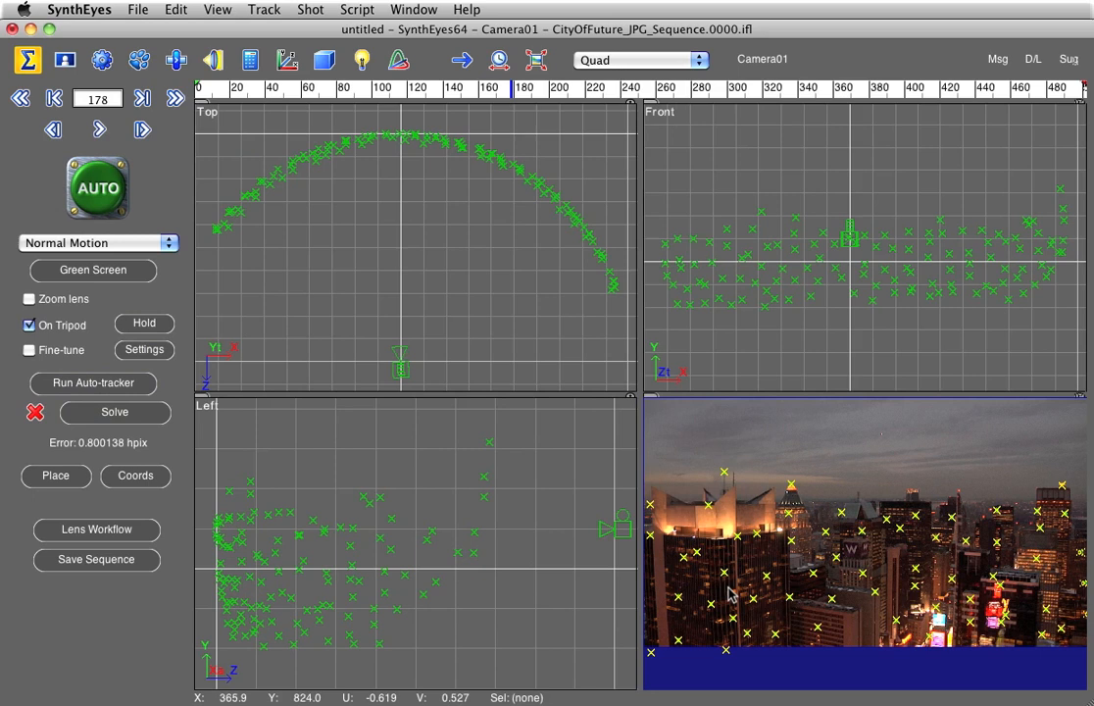
Step: Undistort the footage with padding via Lens Workflow and view it in the single Camera view
left_click(96, 529)
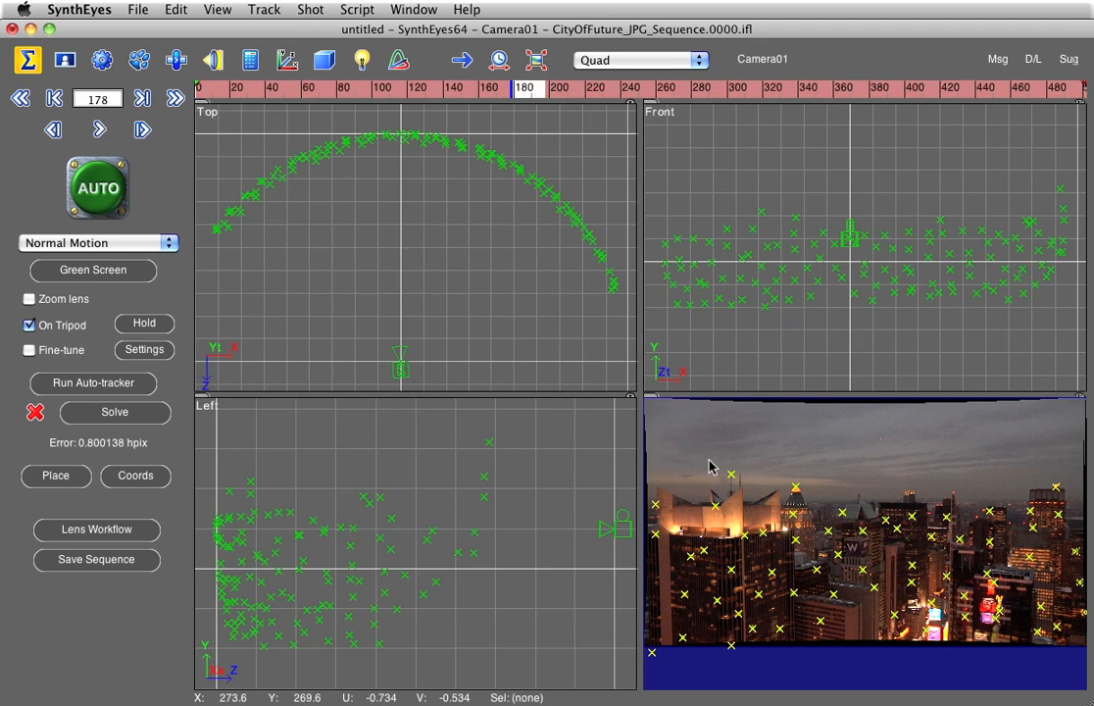
left_click(175, 8)
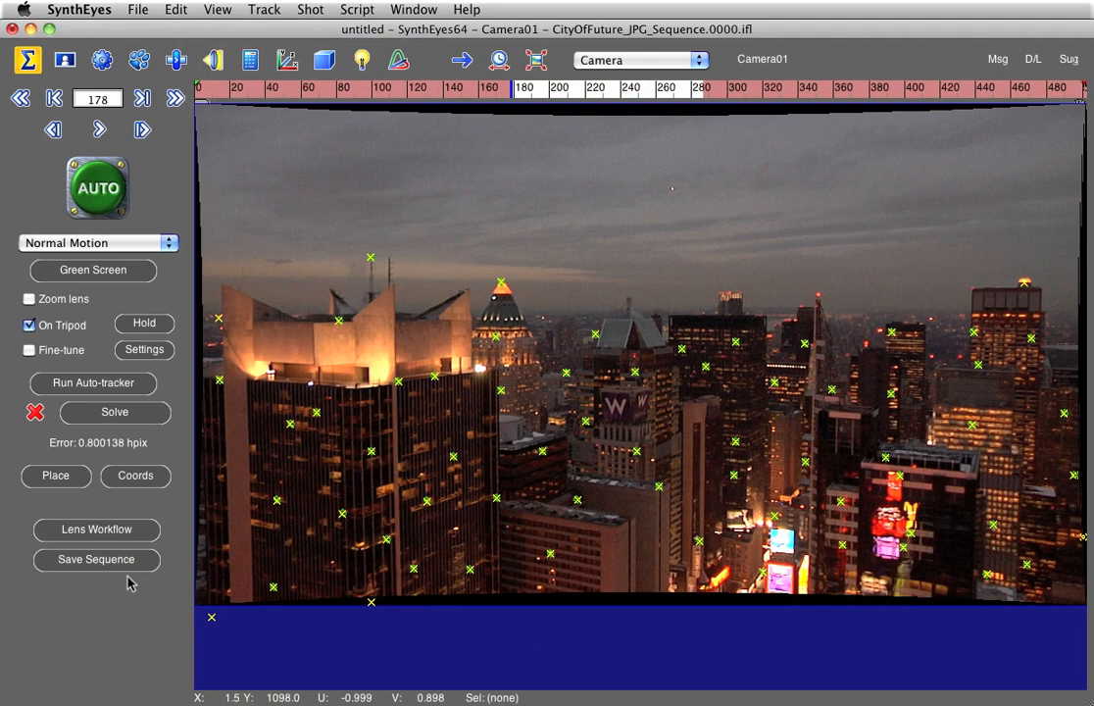
Step: Start Save Sequence and choose the output file location in Previews
left_click(96, 559)
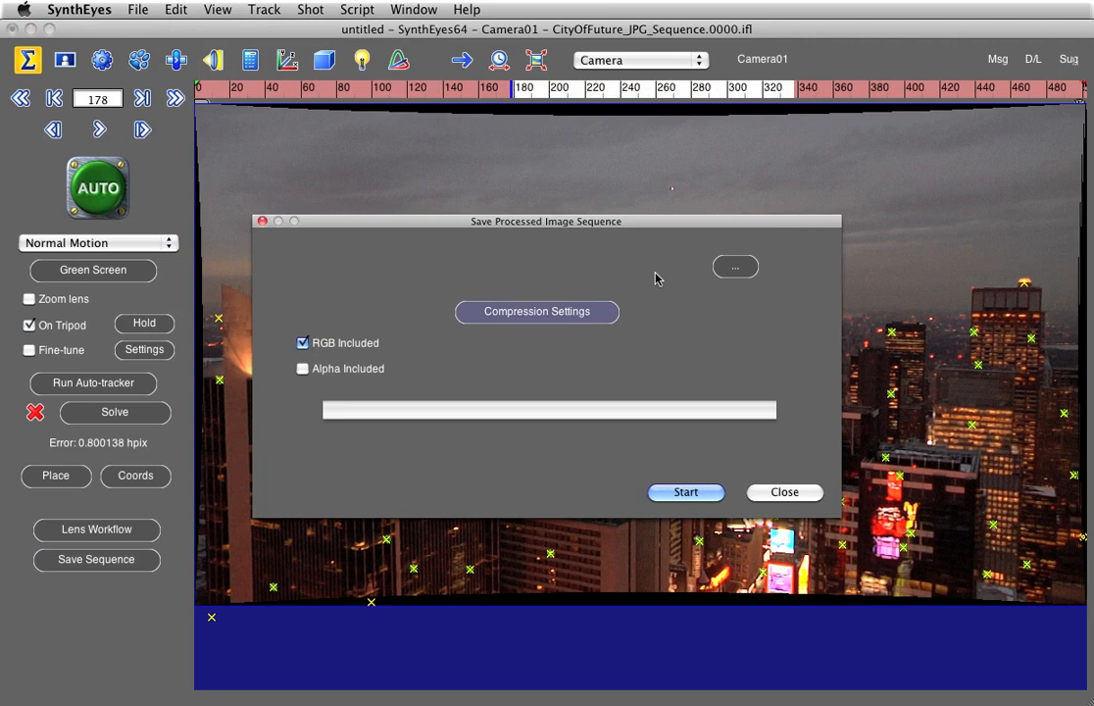
left_click(735, 267)
type("CityOfTheFuture_LensCorrect_Padded")
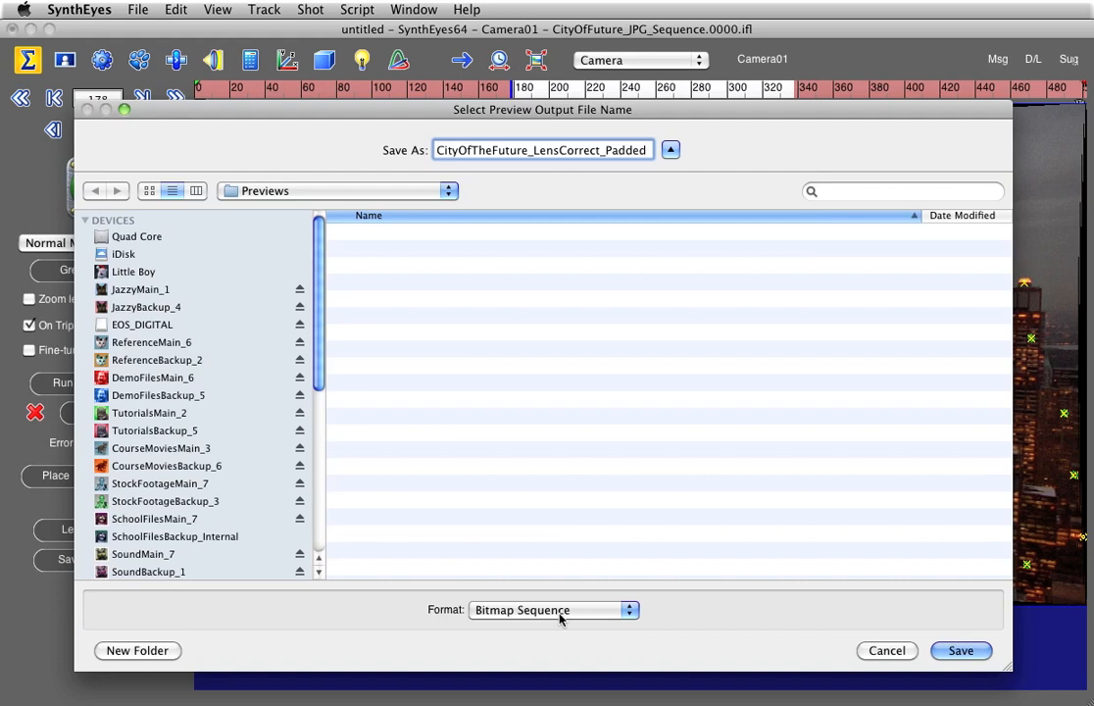
Step: Save as a JPEG Sequence named CityOfTheFuture_LensCorrect_Padded.0000.jpg in Previews
left_click(553, 608)
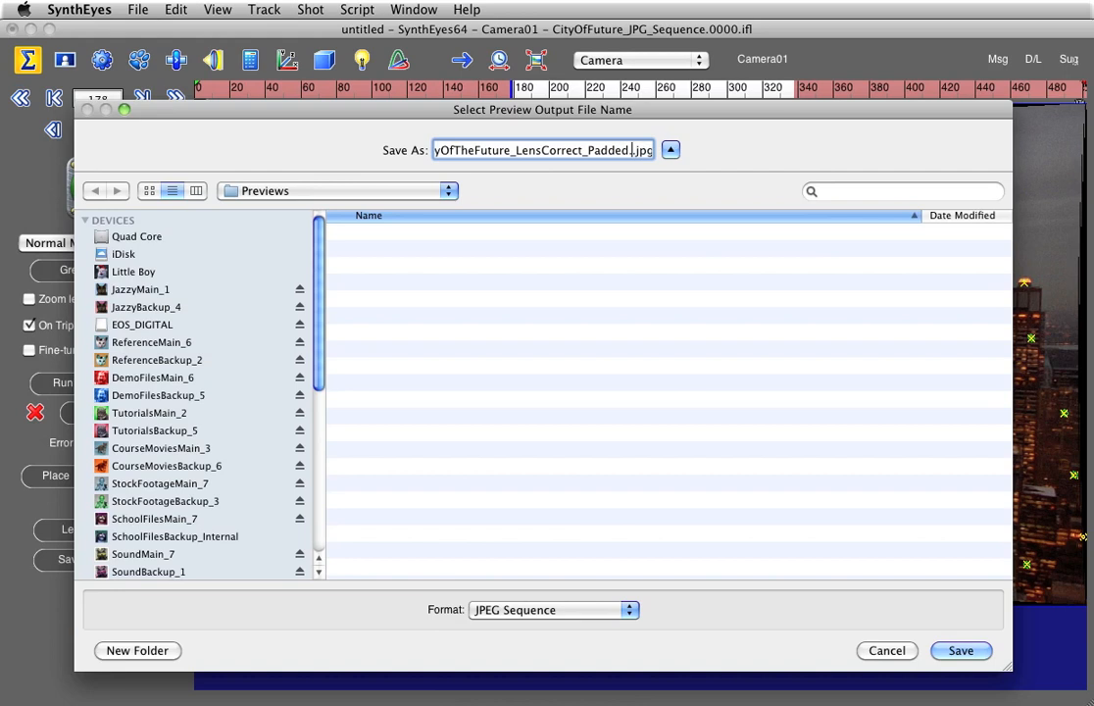
type("0000.")
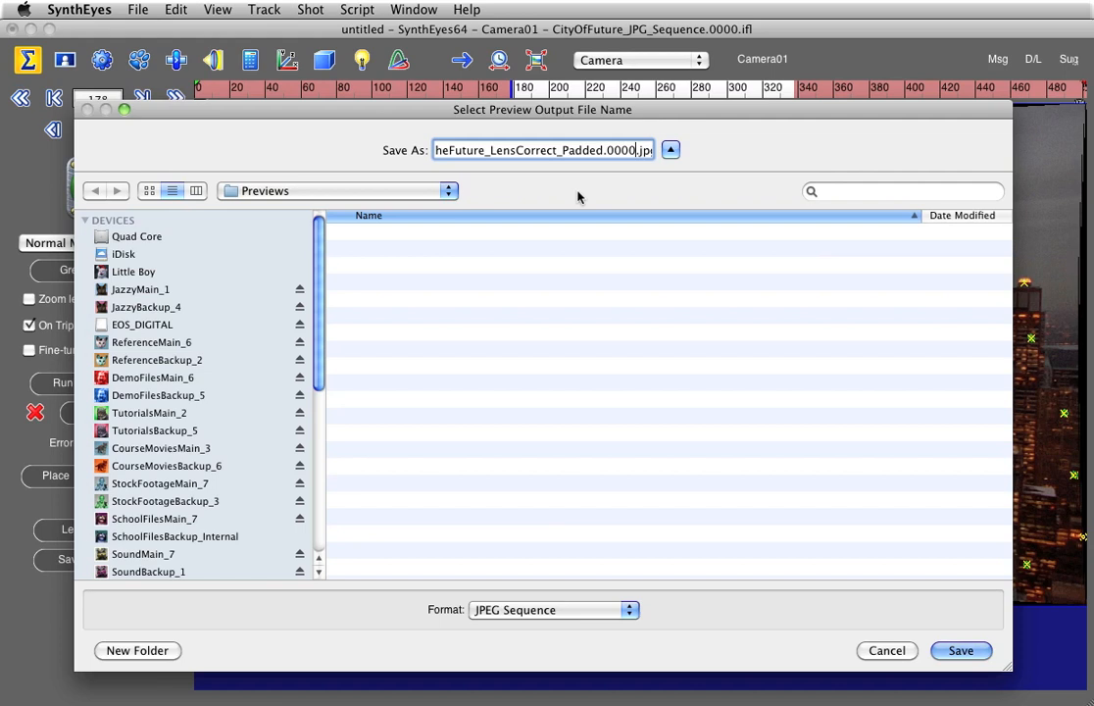
left_click(961, 651)
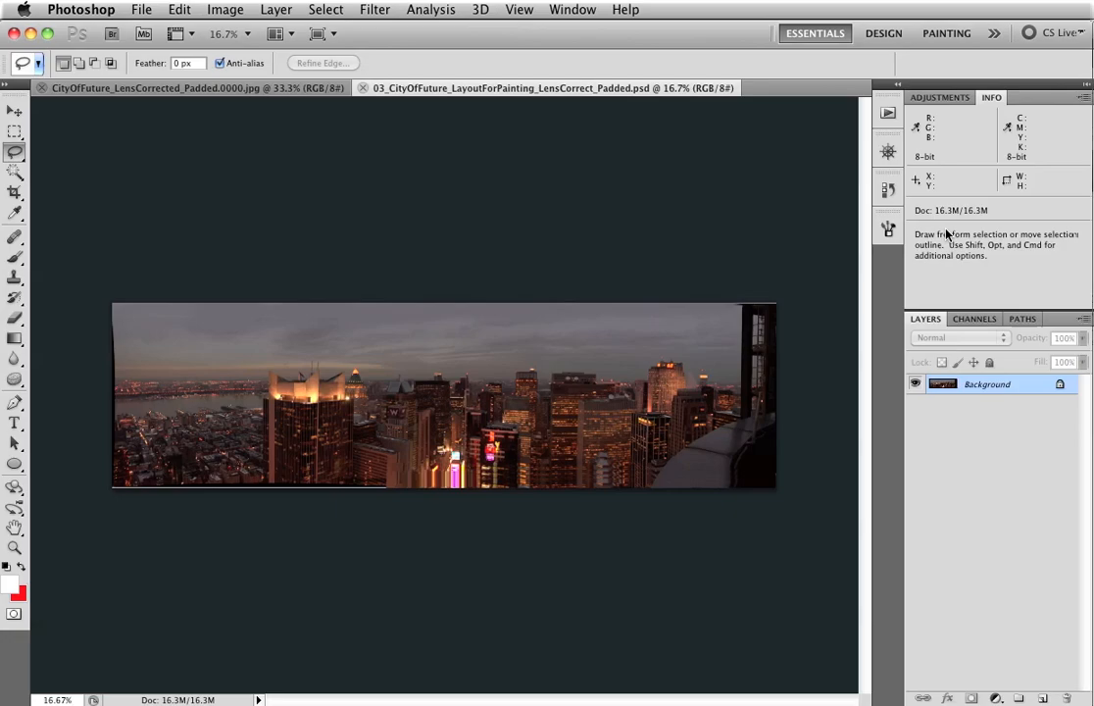
mouse_move(447, 416)
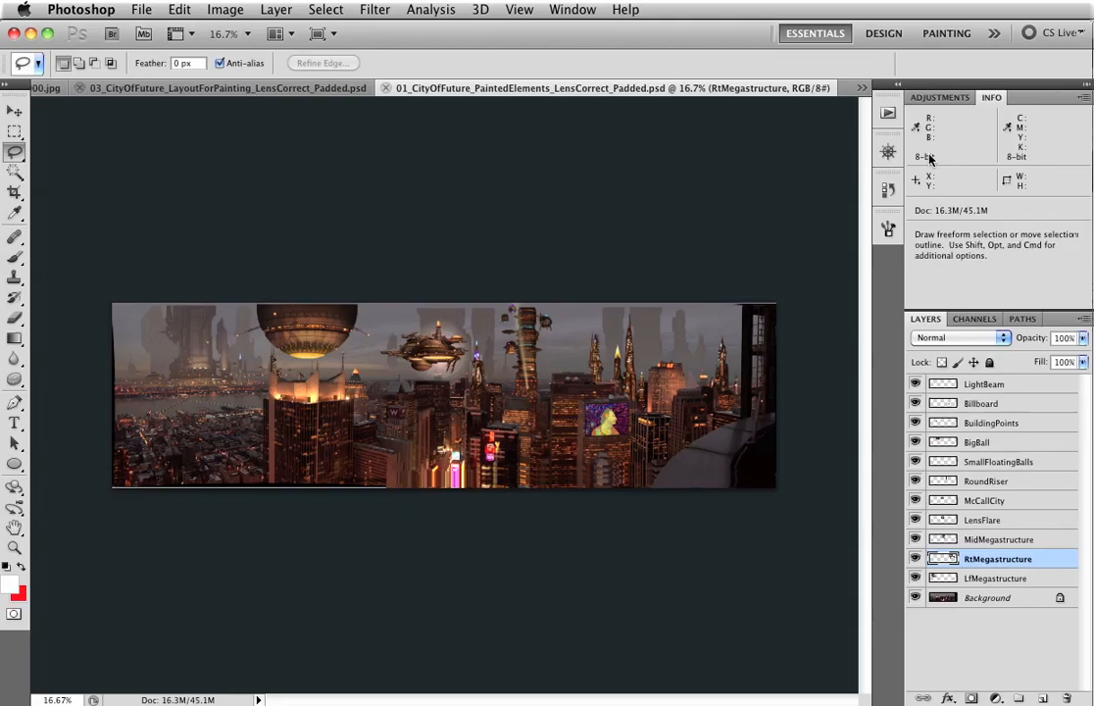
mouse_move(165, 375)
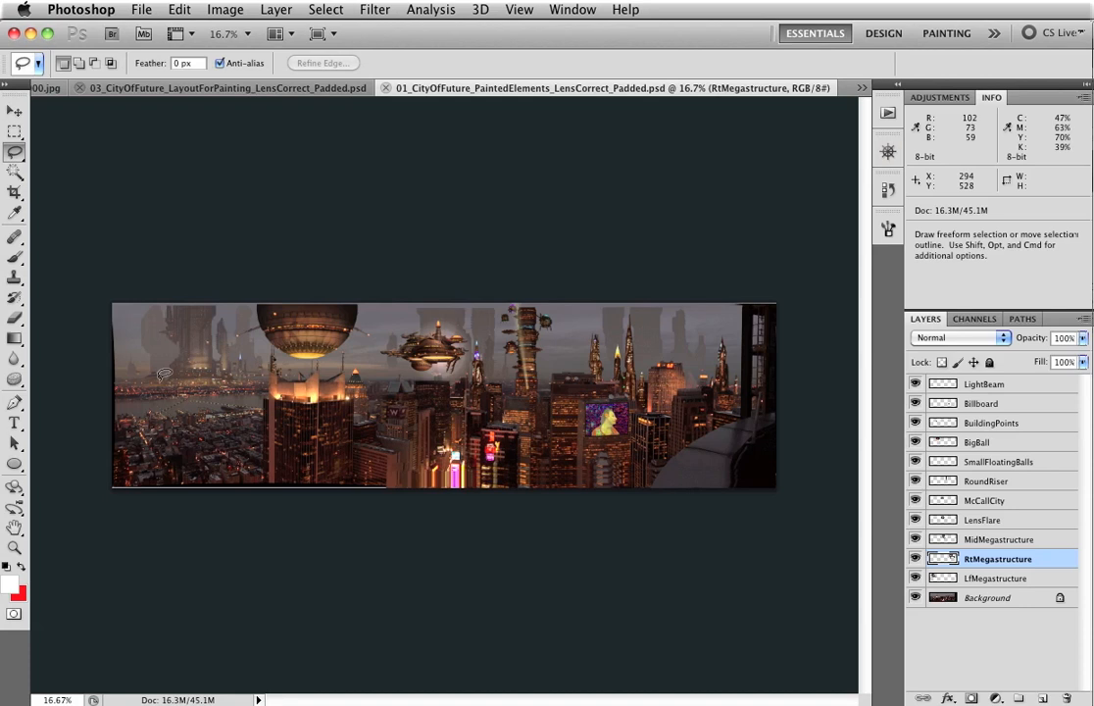
mouse_move(619, 345)
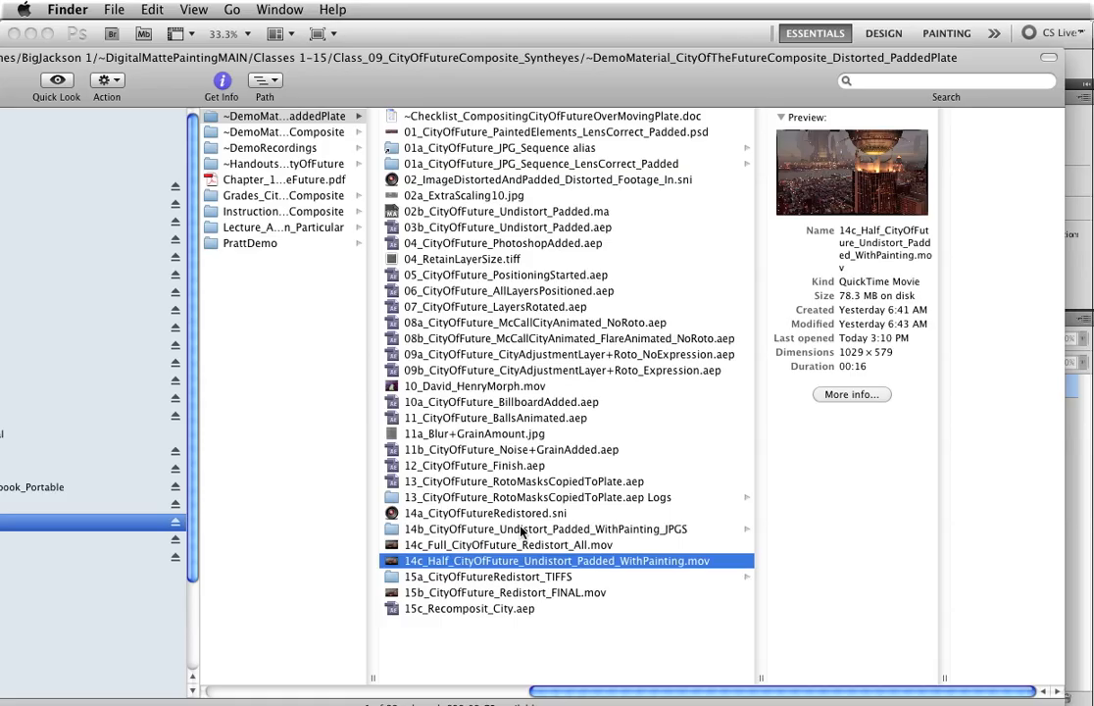
Step: Preview 14c_Half_CityOfFuture_Undistort_Padded_WithPainting.mov in the DemoMaterial folder
left_click(520, 530)
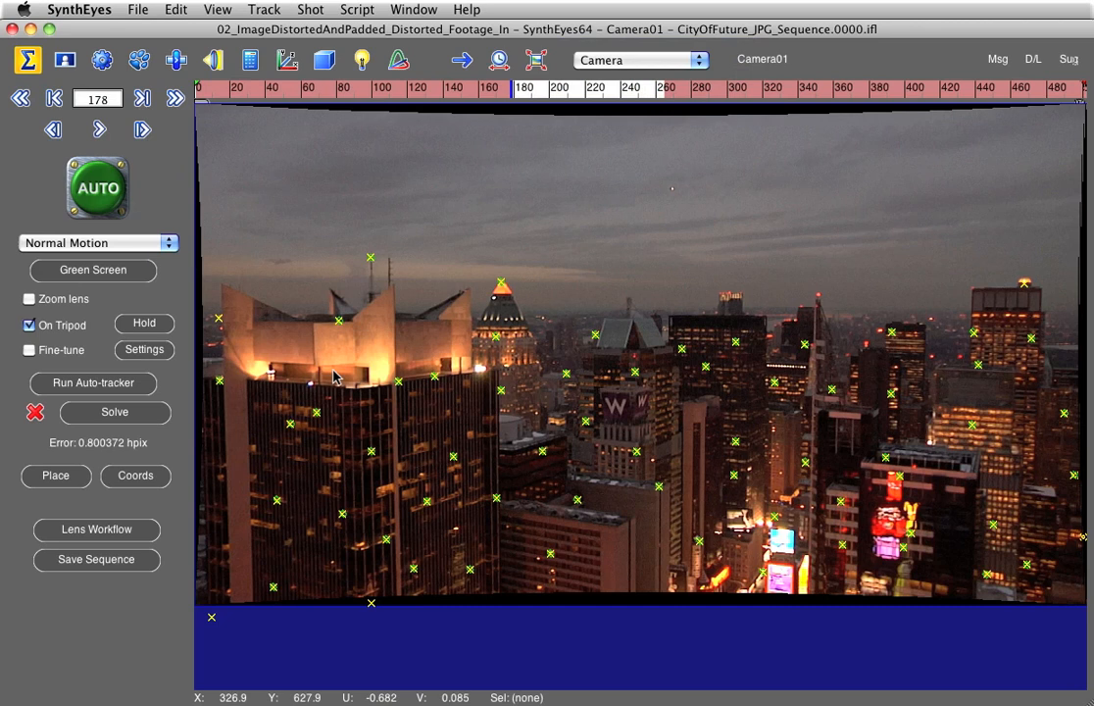
mouse_move(490, 380)
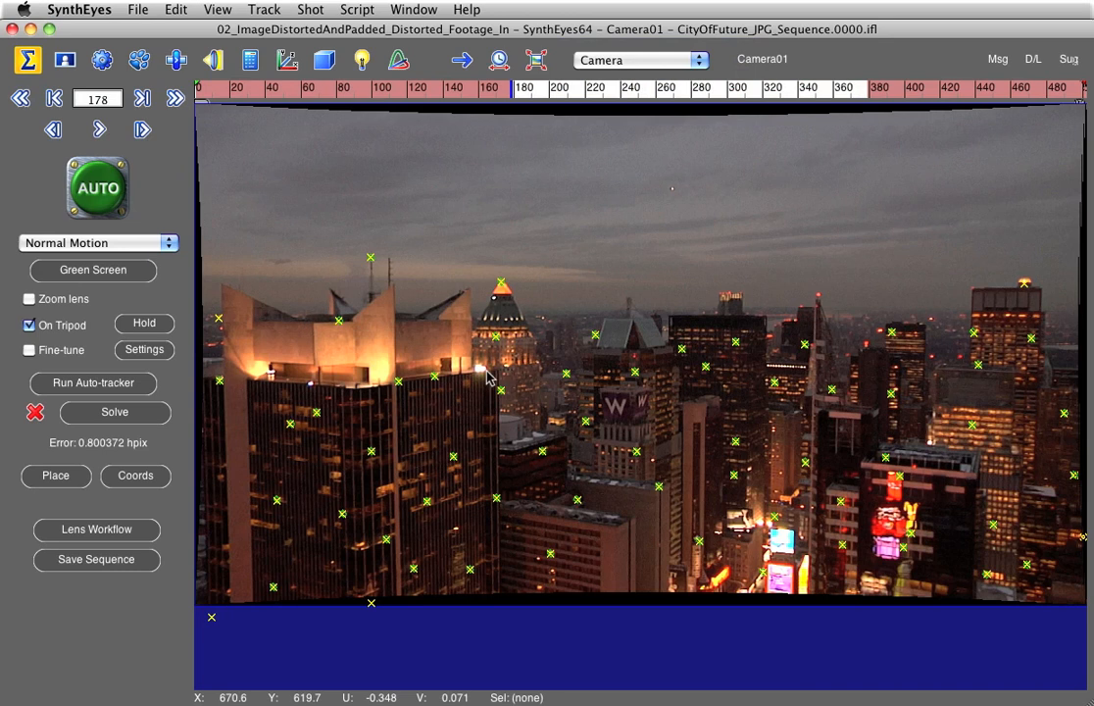
Step: Bring up the Lens Workflow Assistant for Changing Images over the tracked footage
left_click(96, 529)
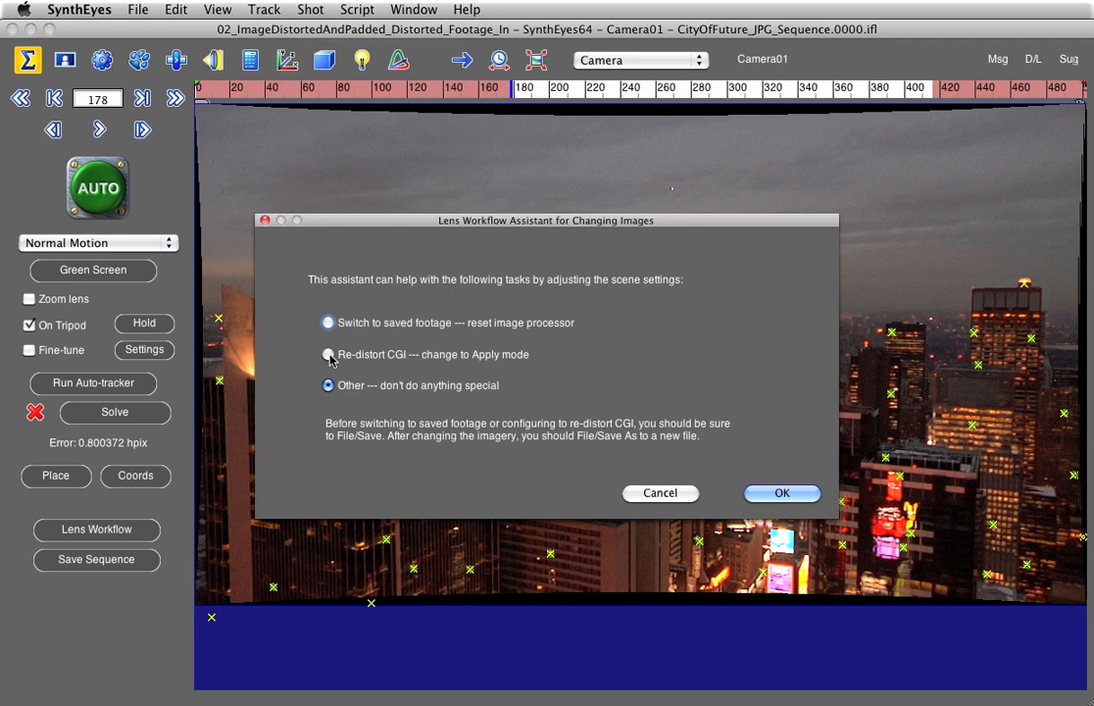
Step: Choose Re-distort CGI in the Lens Workflow Assistant
left_click(781, 492)
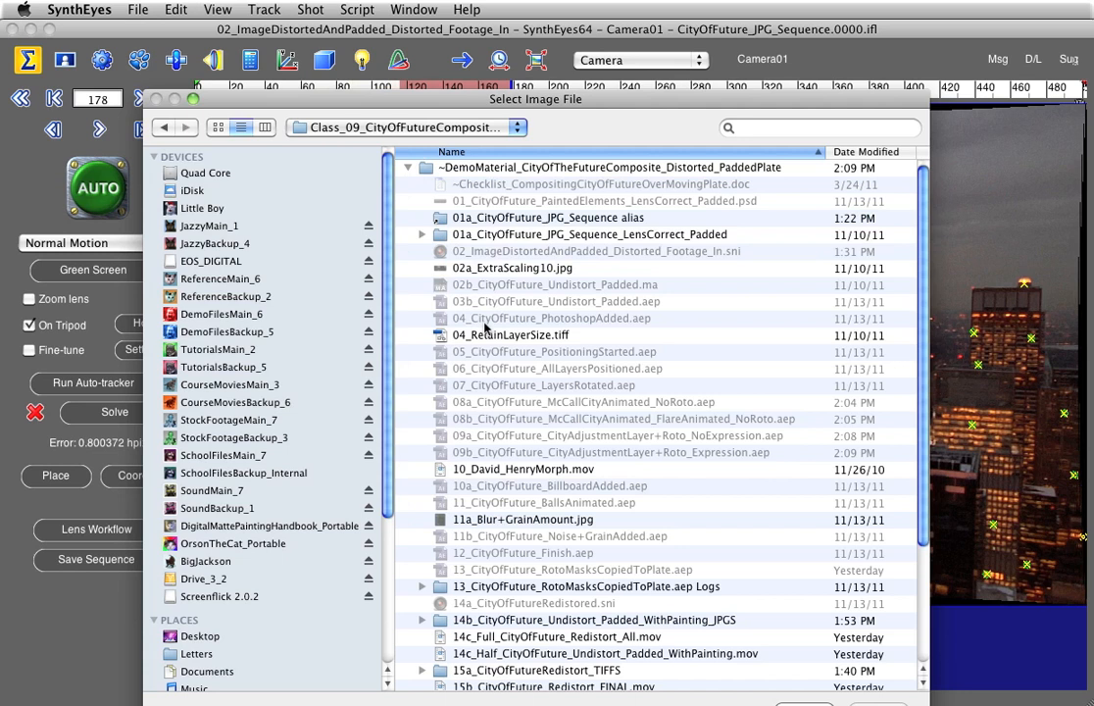
Step: Replace the shot's footage with the CityOfFuture_WithPainting JPEG sequence and confirm its settings
left_click(310, 7)
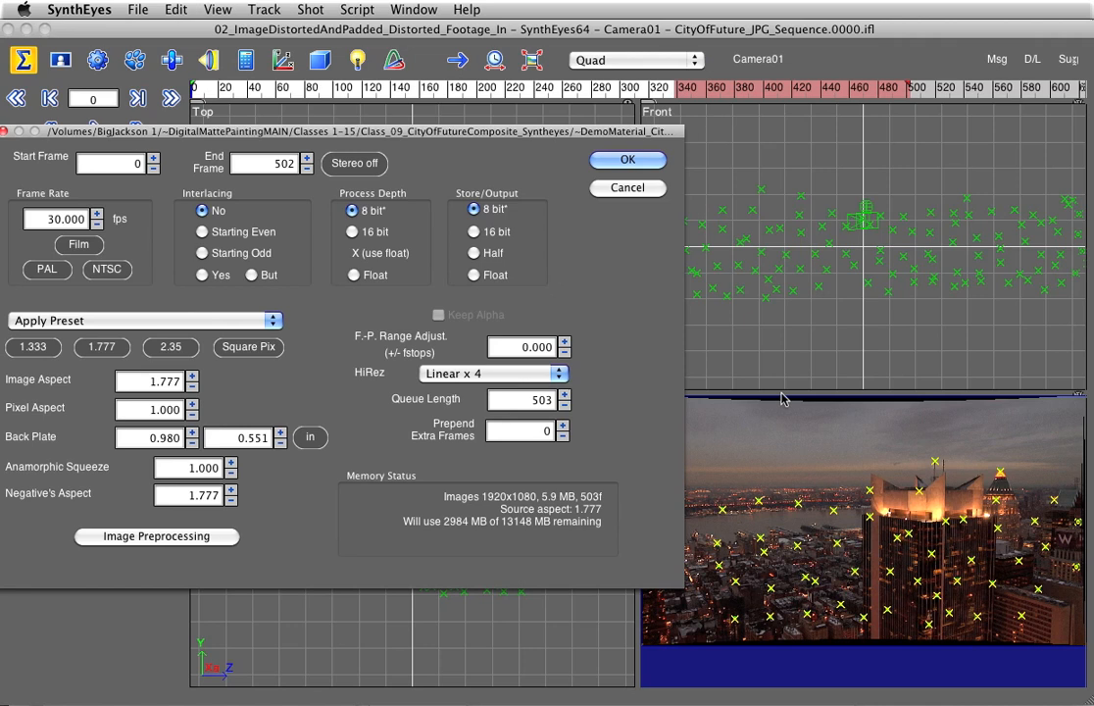
left_click(628, 159)
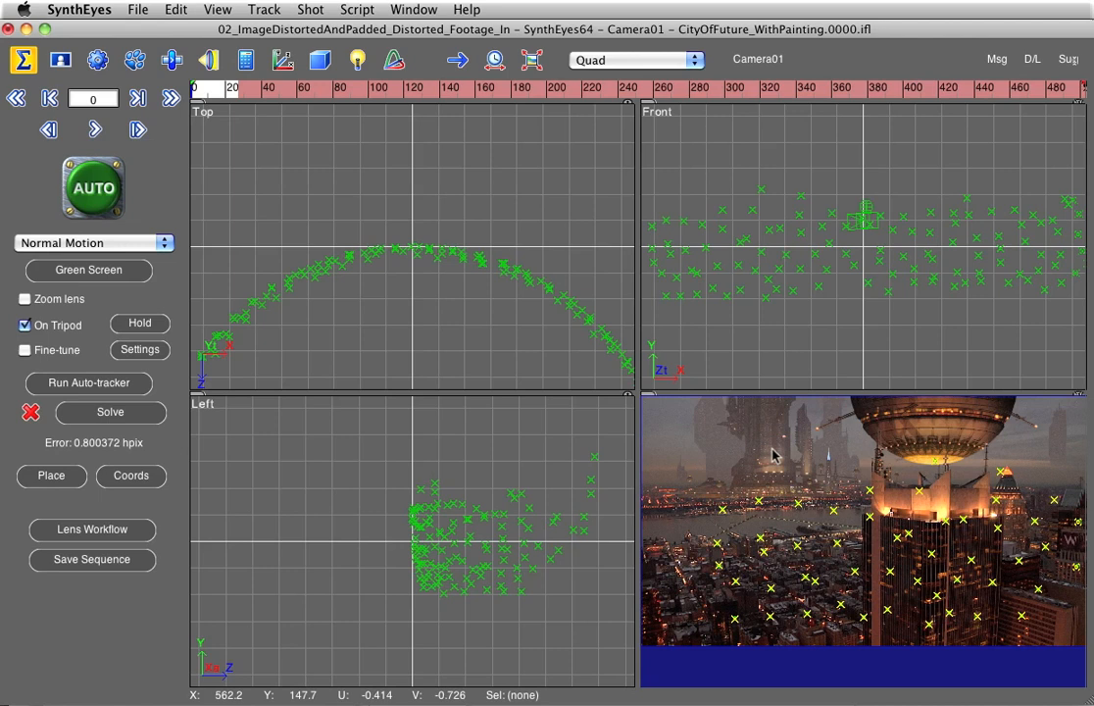
Step: Switch SynthEyes to the single camera view layout and browse to the 14b_CityOfFutureWithPainting folder in Finder
left_click(636, 59)
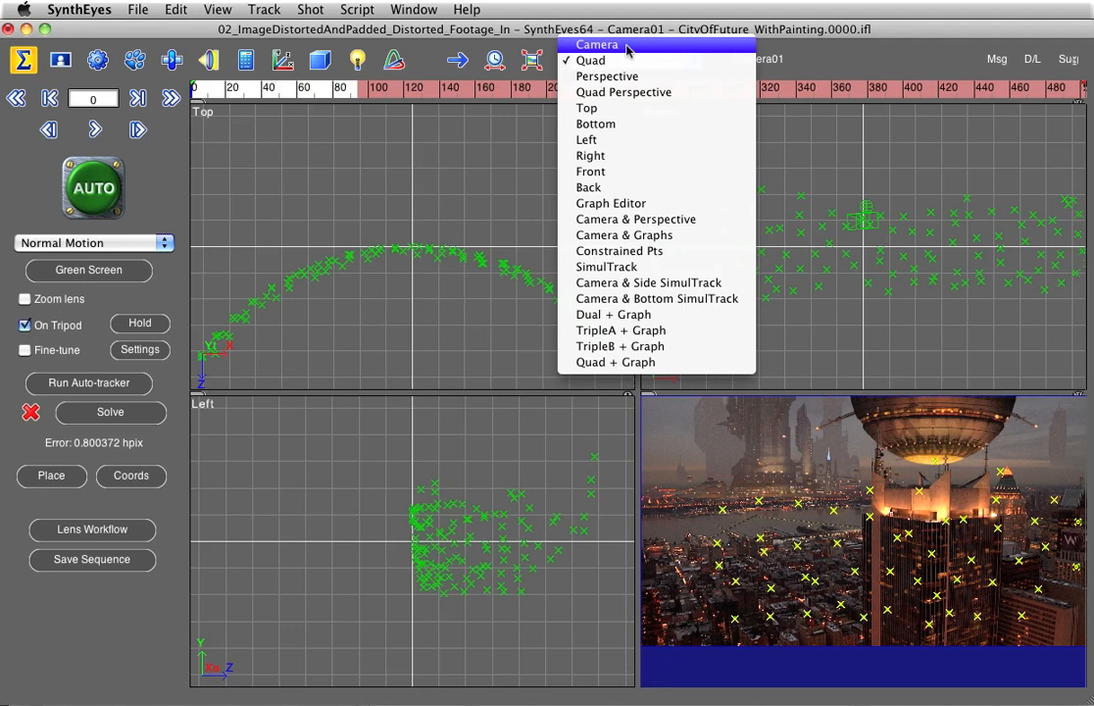
left_click(596, 43)
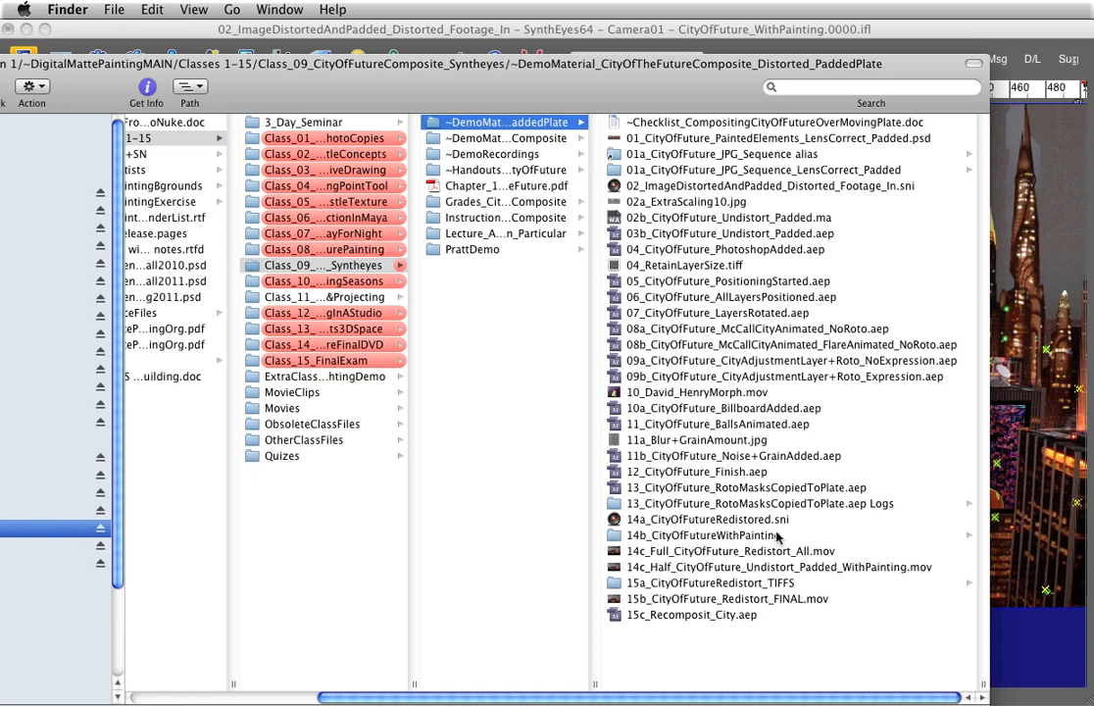
left_click(702, 533)
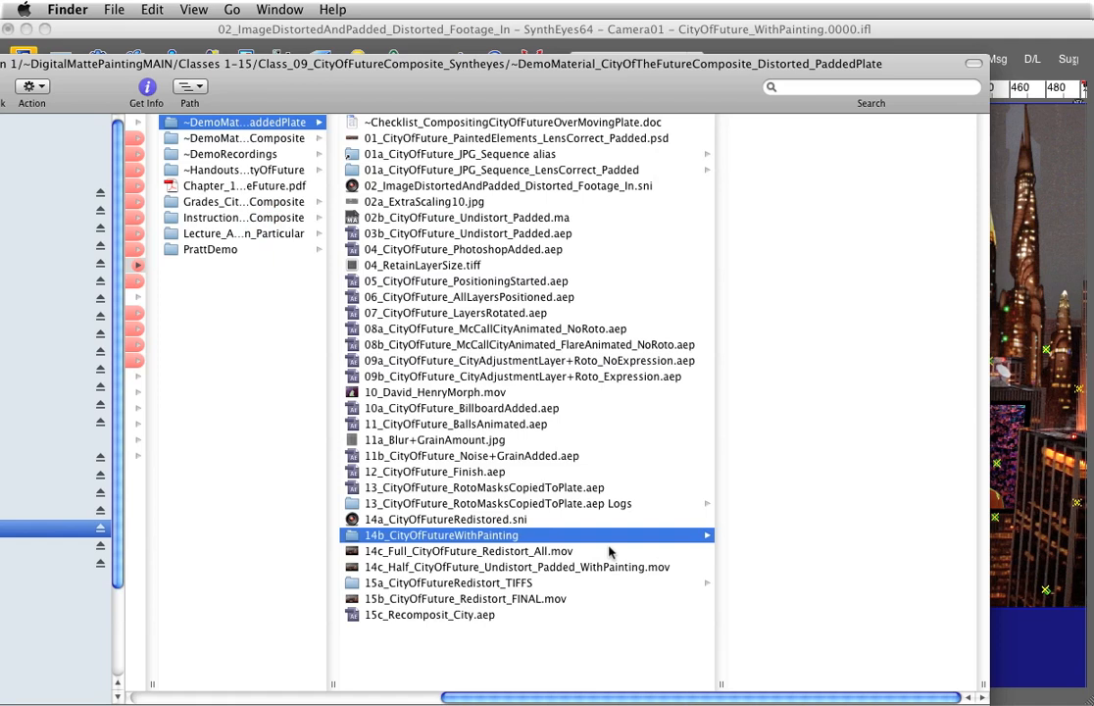